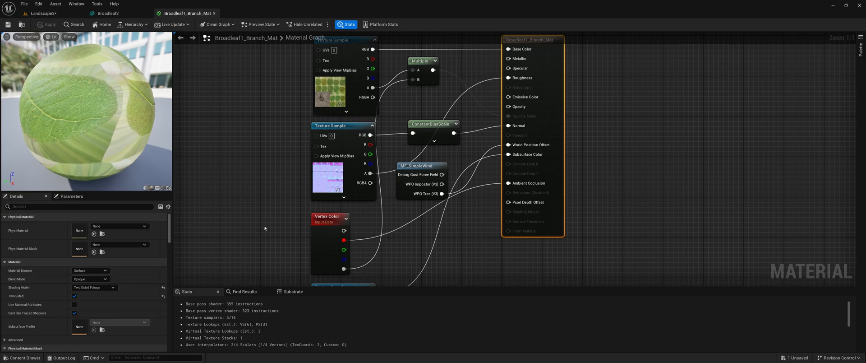
# Switch from the Broadleaf1_Branch_Mat editor back to the Landscape2 level in Foliage Mode.
pyautogui.click(43, 13)
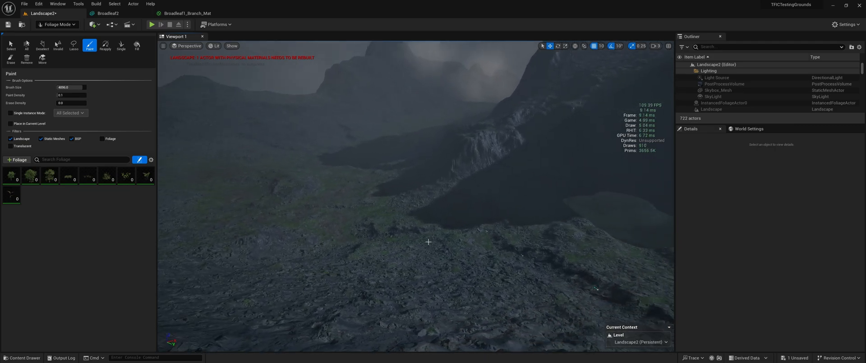
pyautogui.moveTo(10, 175)
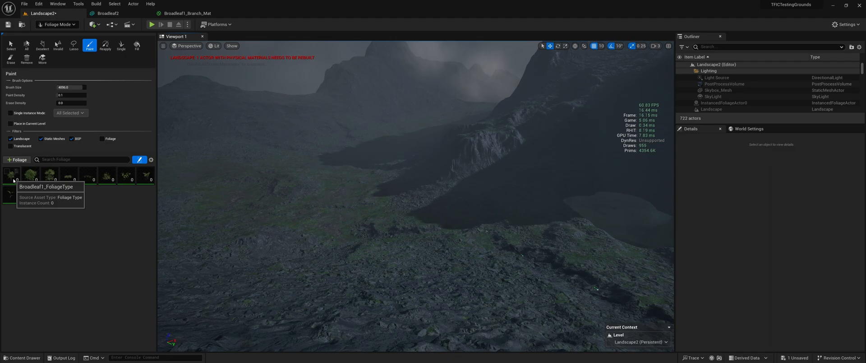
# Select Broadleaf1 and the other two tree foliage types and scroll to Instance Settings.
pyautogui.click(10, 176)
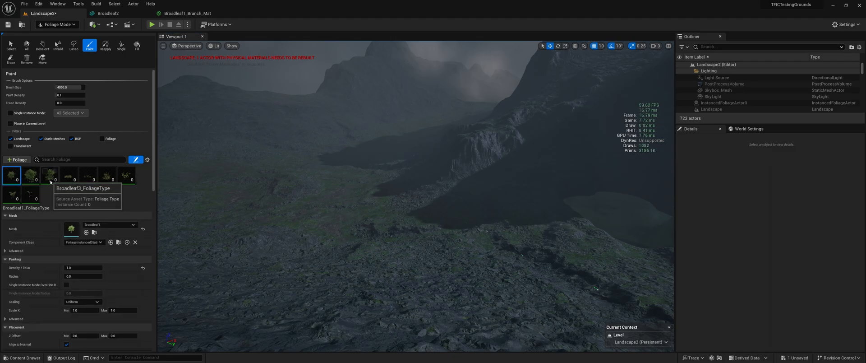
pyautogui.click(48, 176)
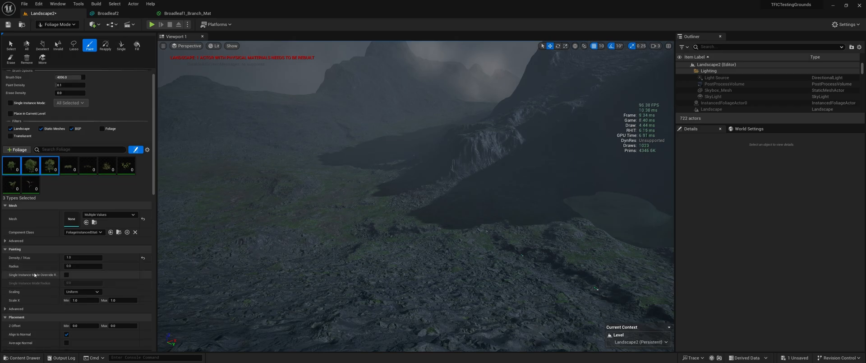
pyautogui.scroll(-3)
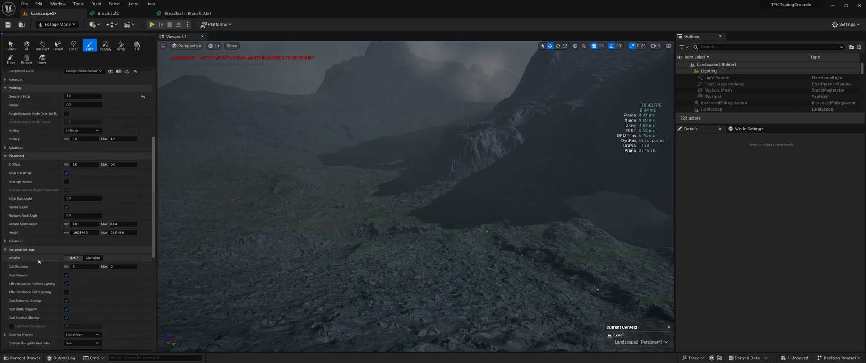
pyautogui.scroll(-3)
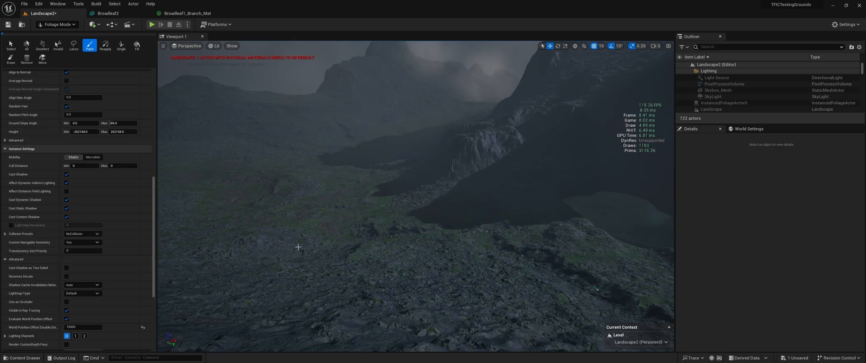
pyautogui.moveTo(320, 237)
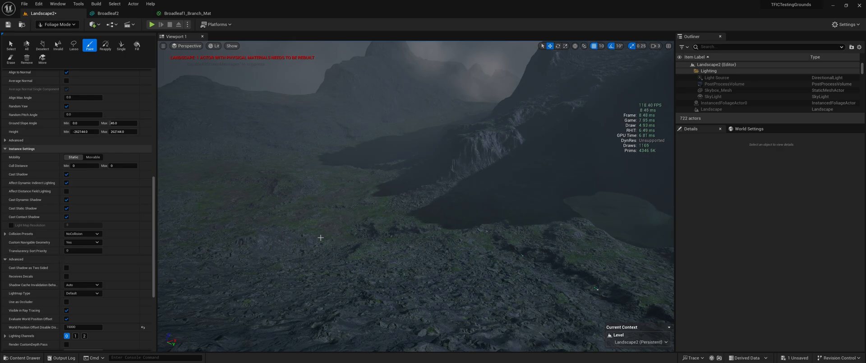
pyautogui.moveTo(396, 234)
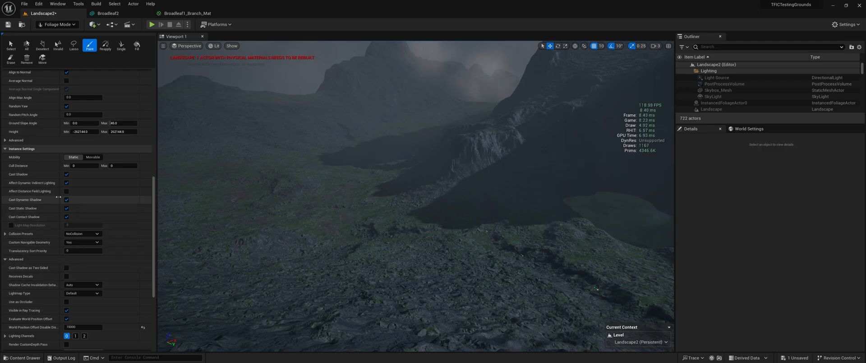
pyautogui.moveTo(24, 175)
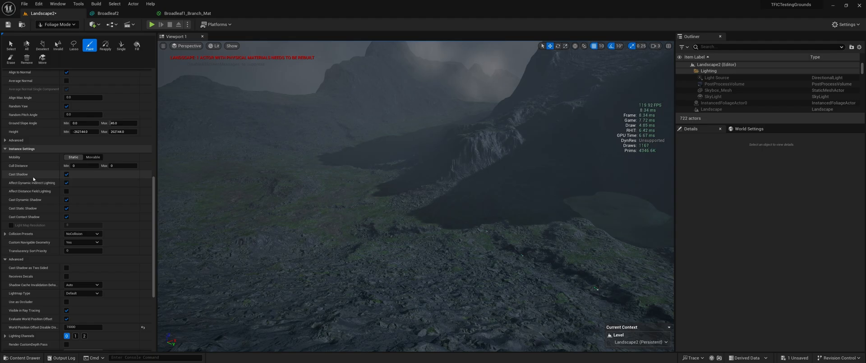
pyautogui.scroll(-3)
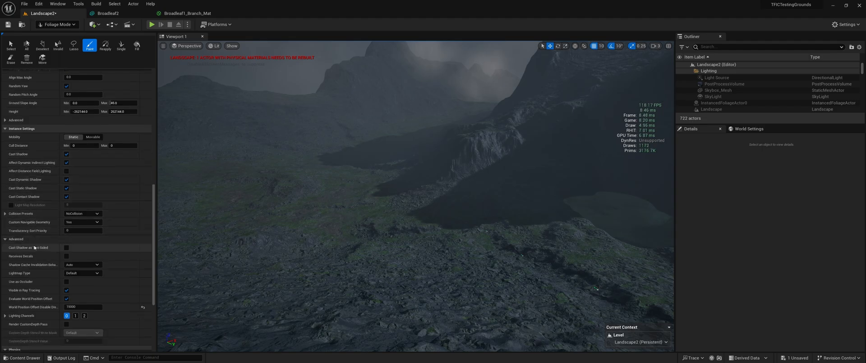
pyautogui.scroll(-3)
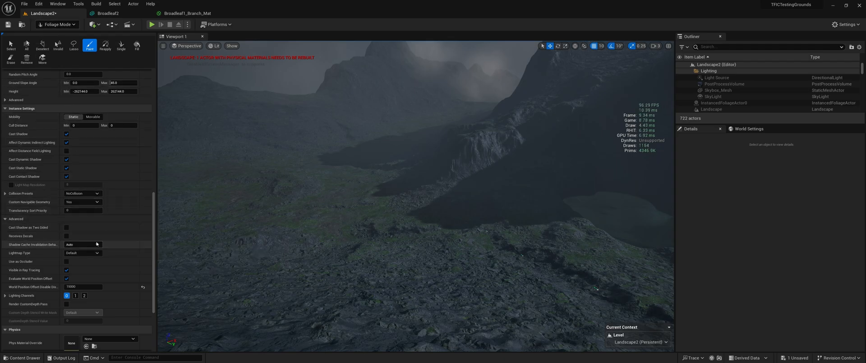
pyautogui.moveTo(83, 244)
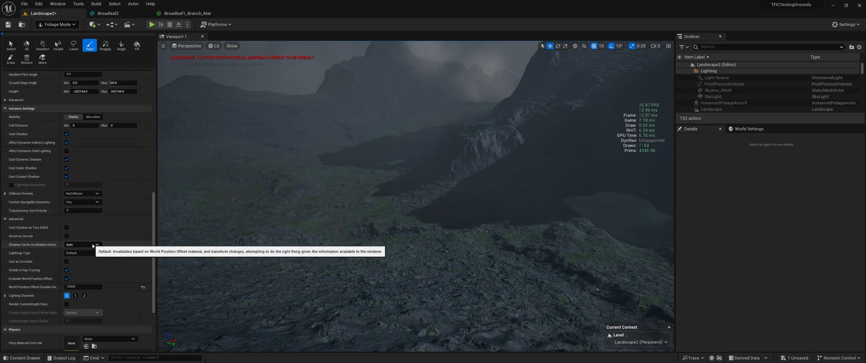
pyautogui.click(96, 244)
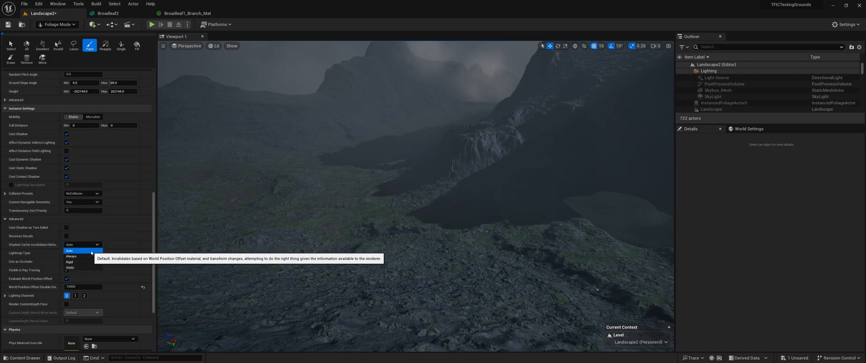
pyautogui.moveTo(83, 261)
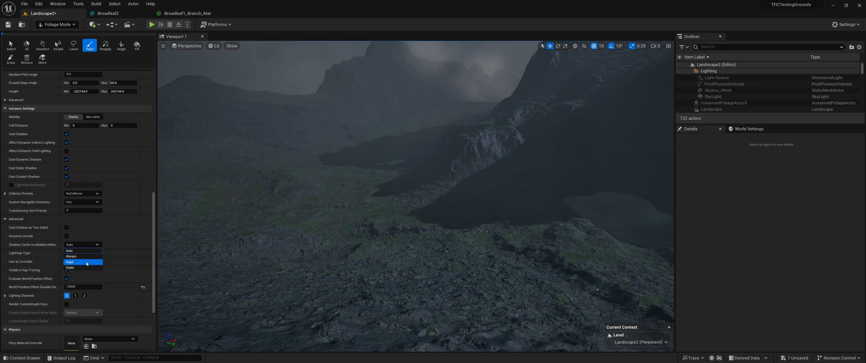
pyautogui.moveTo(83, 262)
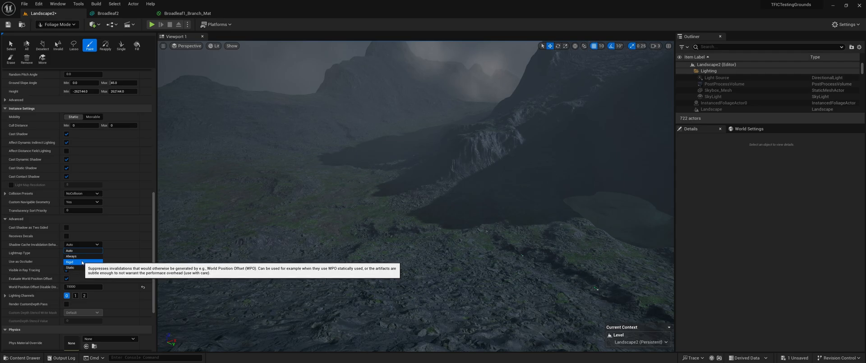
pyautogui.moveTo(79, 261)
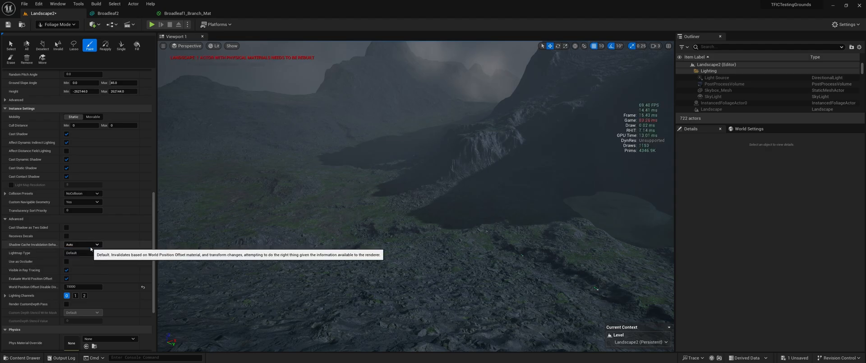
pyautogui.scroll(3)
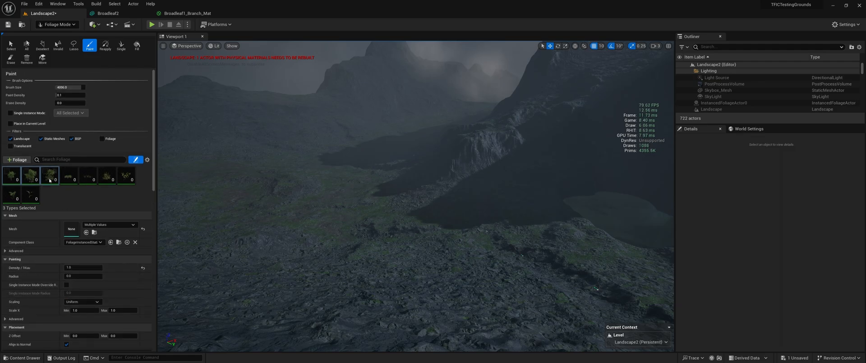
pyautogui.moveTo(6, 173)
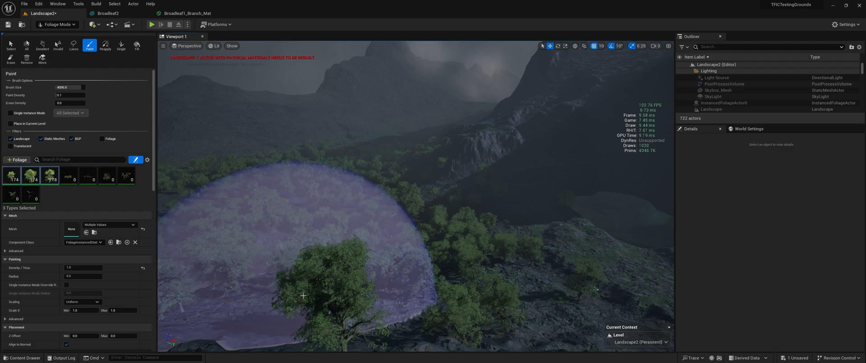
pyautogui.moveTo(450, 229)
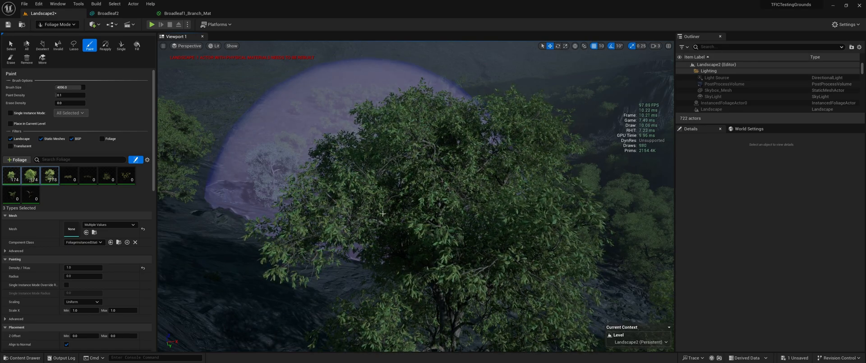
# Set World Position Offset Disable Distance to 18 for the three tree types.
pyautogui.scroll(-3)
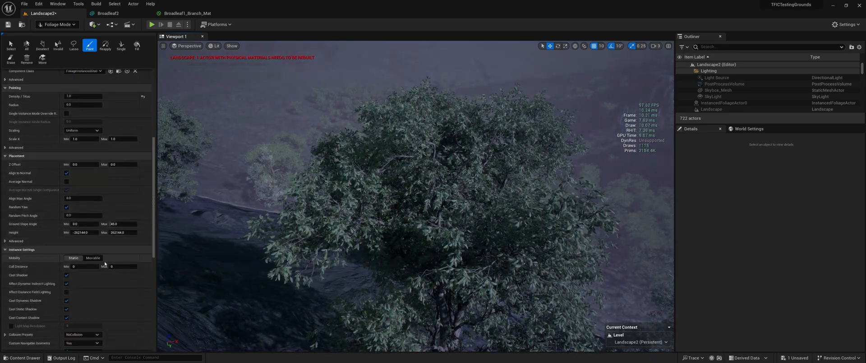
pyautogui.scroll(-3)
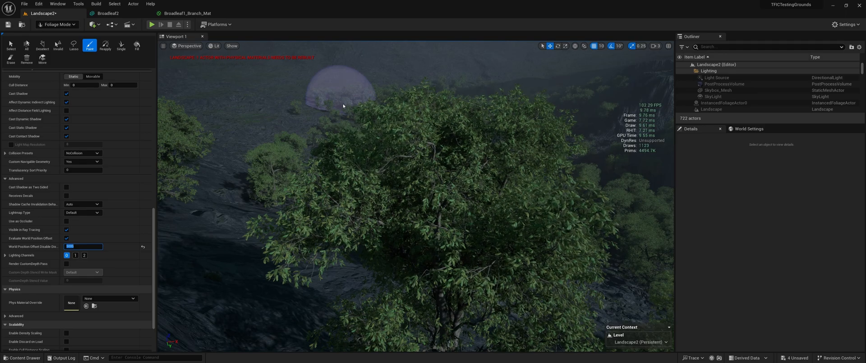
pyautogui.write('18')
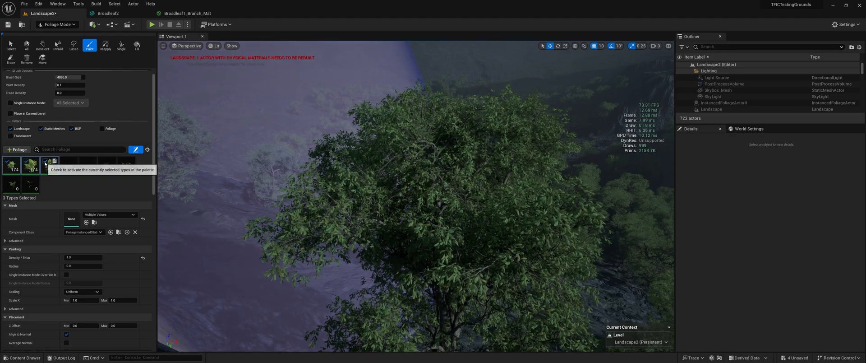
# Select the unpainted bush types and paint them over the rocky slope and ridge.
pyautogui.click(69, 165)
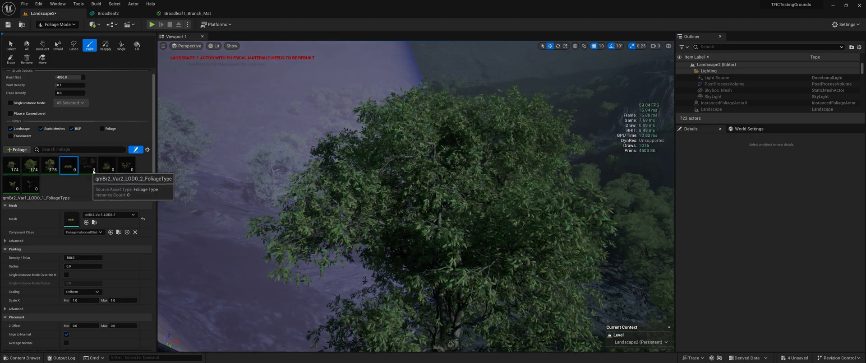
pyautogui.click(106, 166)
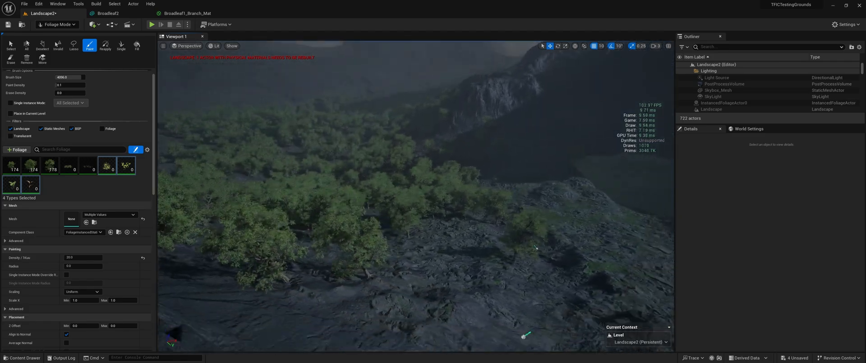
pyautogui.moveTo(422, 217)
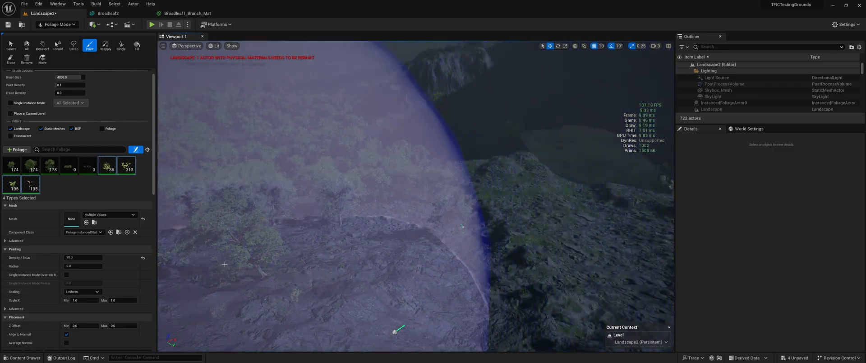
pyautogui.click(409, 187)
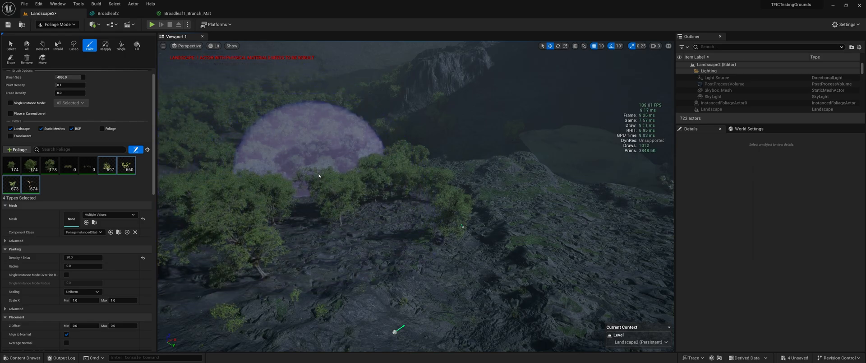
pyautogui.click(348, 200)
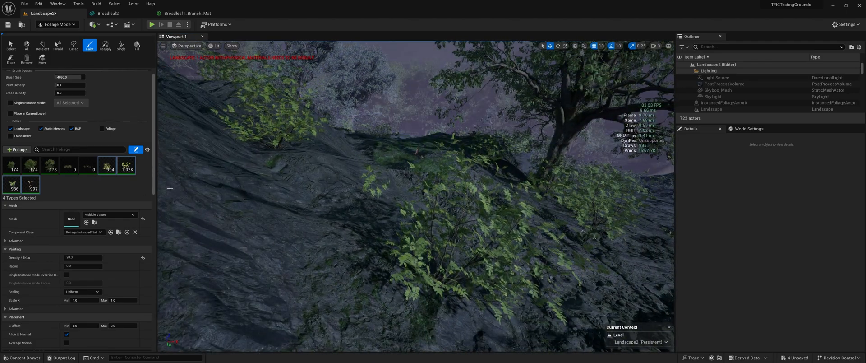
# Turn off Cast Shadow for the bushes and set Shadow Cache Invalidation to Rigid, after trying Auto.
pyautogui.scroll(-3)
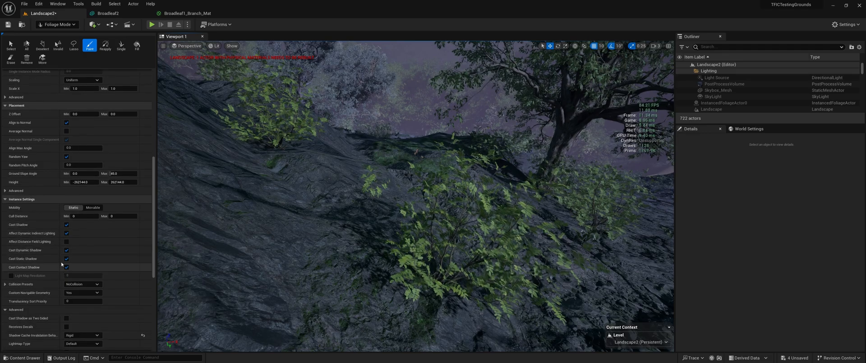
pyautogui.click(67, 224)
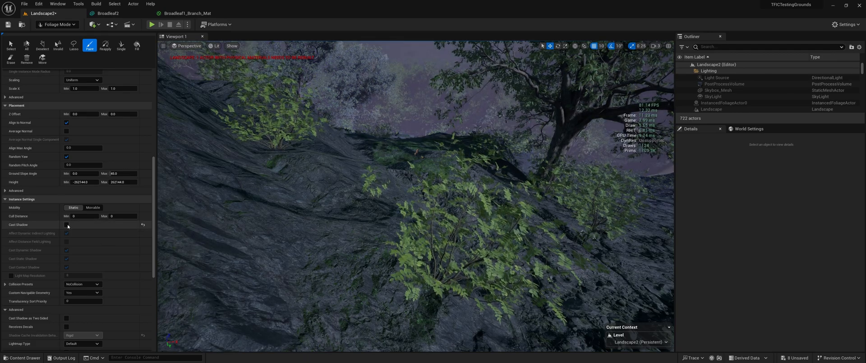
pyautogui.scroll(-3)
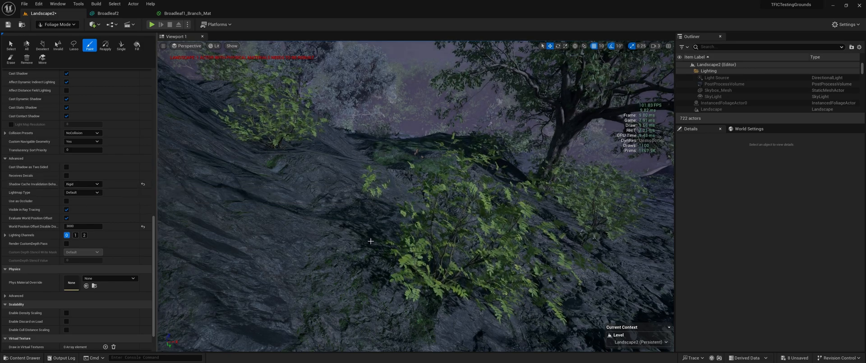
pyautogui.click(82, 184)
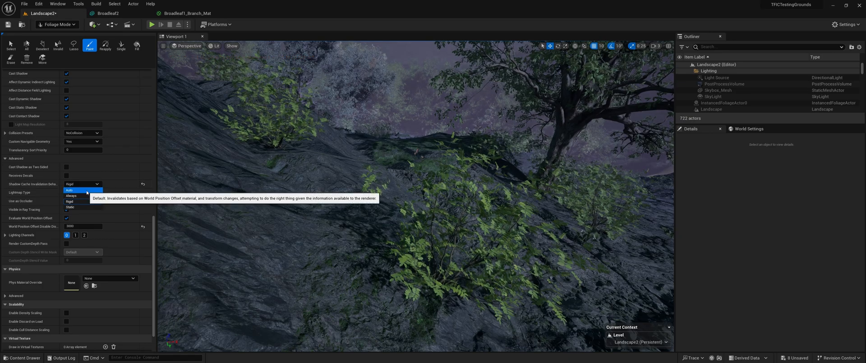
pyautogui.click(69, 190)
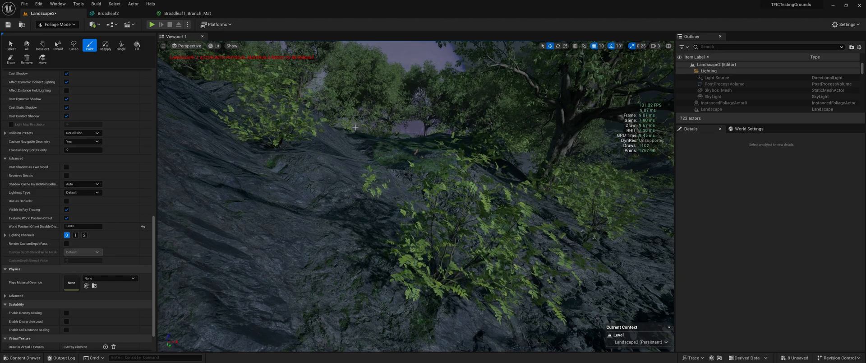
pyautogui.click(82, 184)
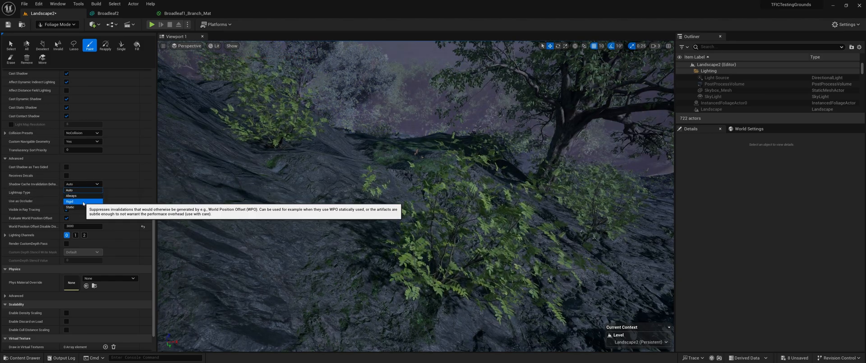
pyautogui.click(70, 202)
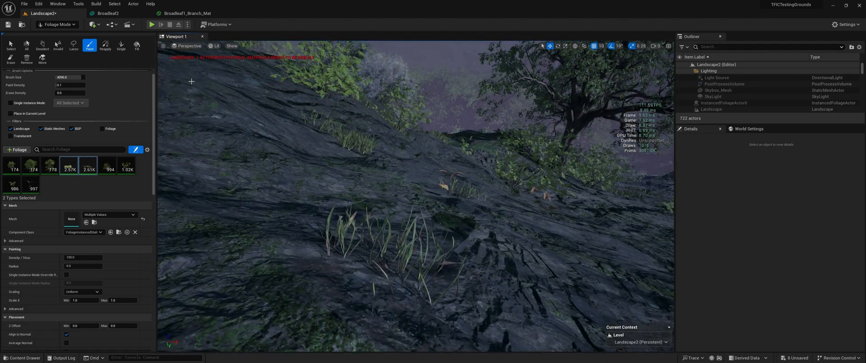
# Toggle Cast Shadow for the two grass types in Instance Settings.
pyautogui.scroll(-3)
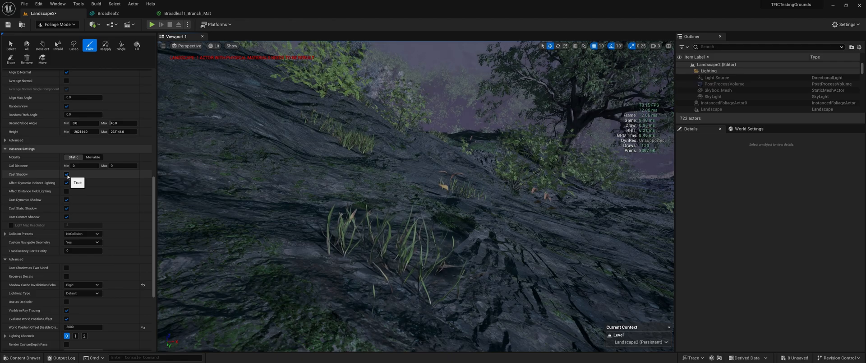
pyautogui.click(66, 174)
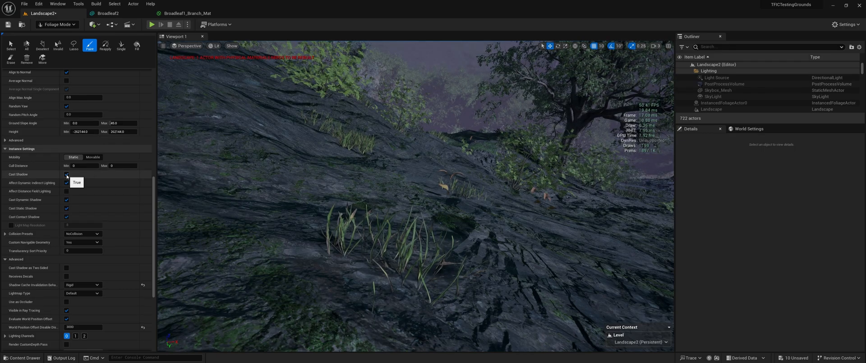
pyautogui.scroll(-3)
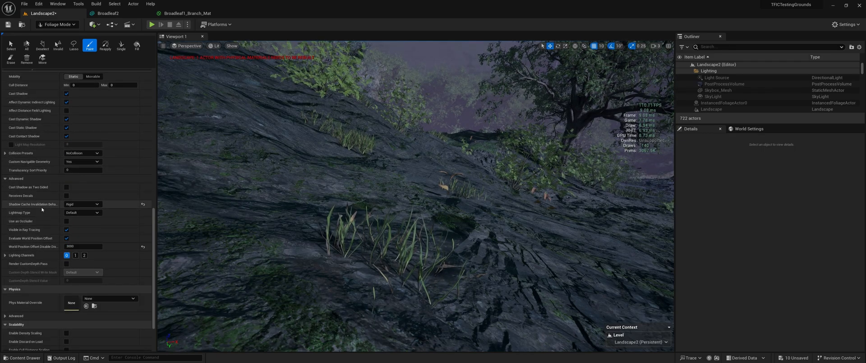
pyautogui.moveTo(80, 207)
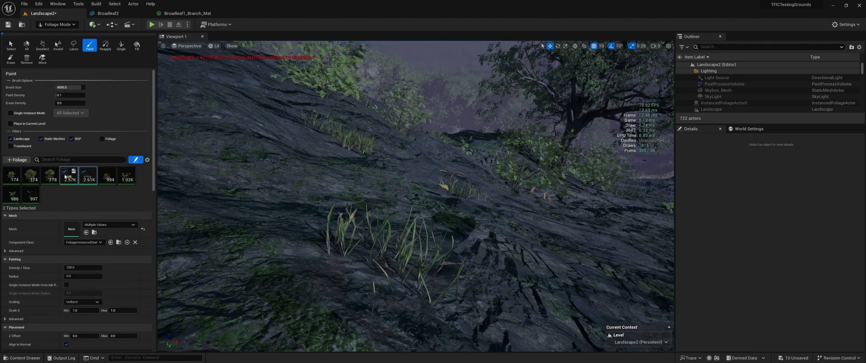
pyautogui.click(57, 24)
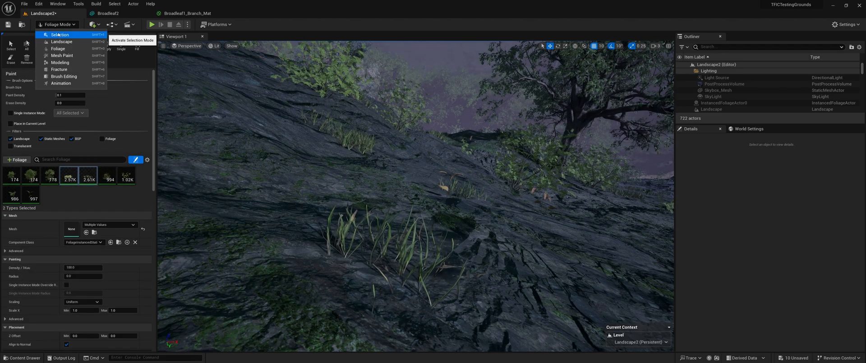
pyautogui.click(60, 34)
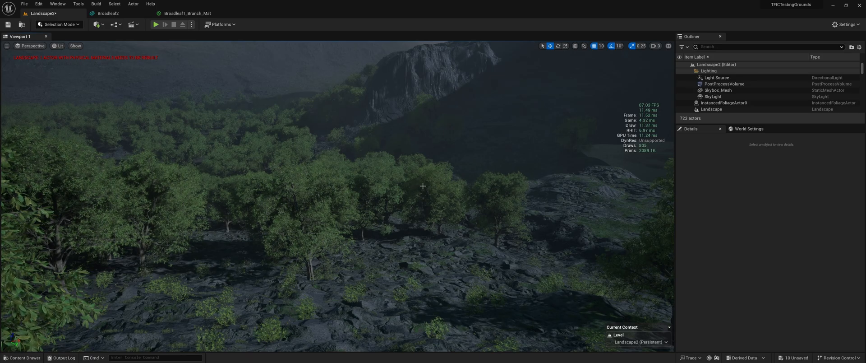
pyautogui.click(59, 24)
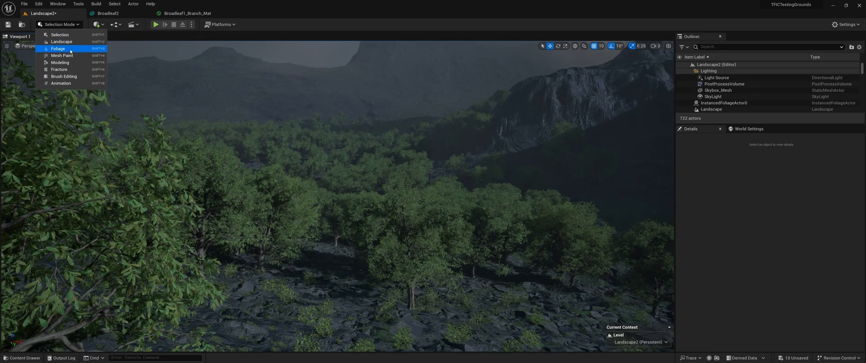
pyautogui.click(57, 48)
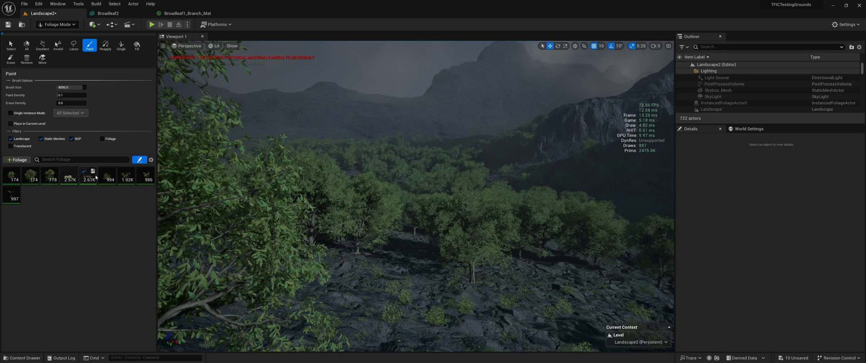
pyautogui.click(83, 171)
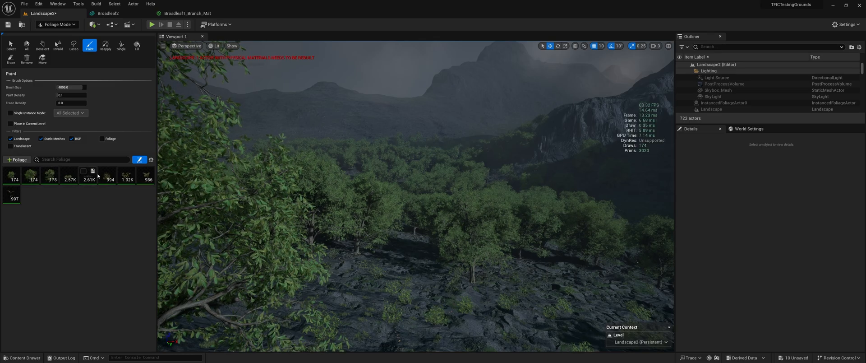
# Select the Broadleaf tree types and paint more trees on the near hillside and distant forest.
pyautogui.click(51, 175)
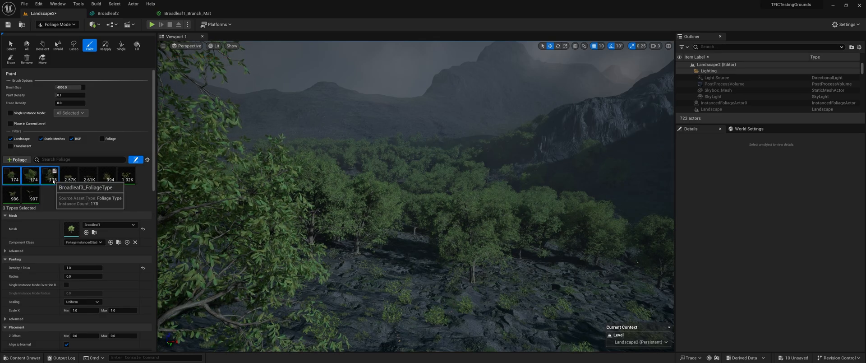
pyautogui.click(422, 145)
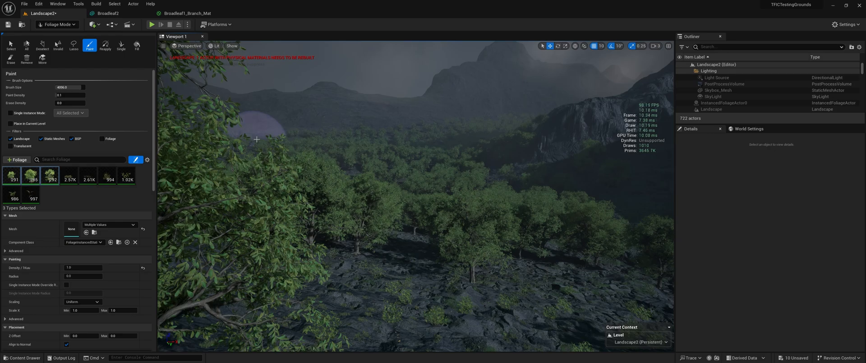
pyautogui.click(221, 138)
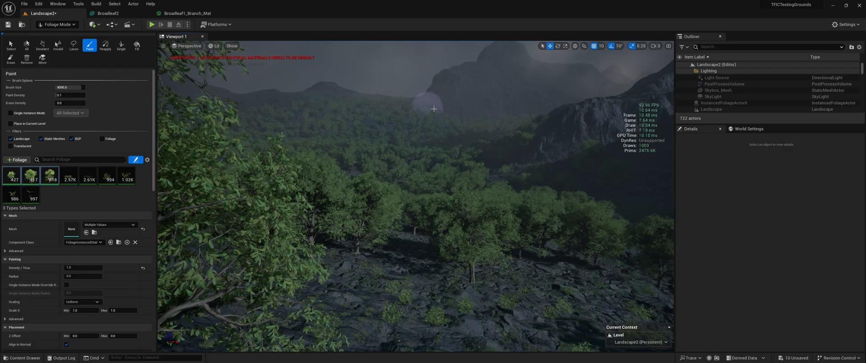
pyautogui.click(411, 187)
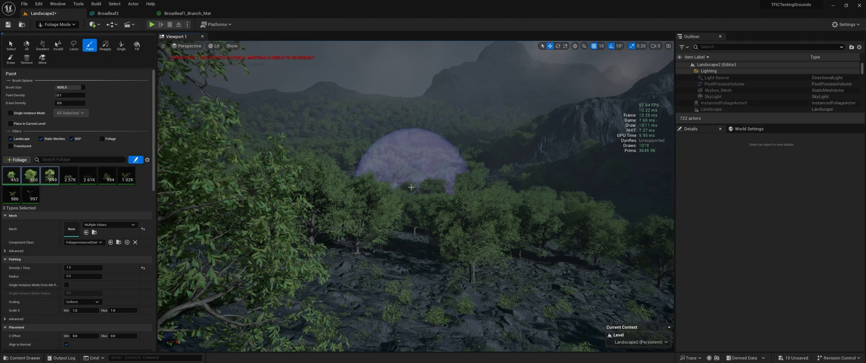